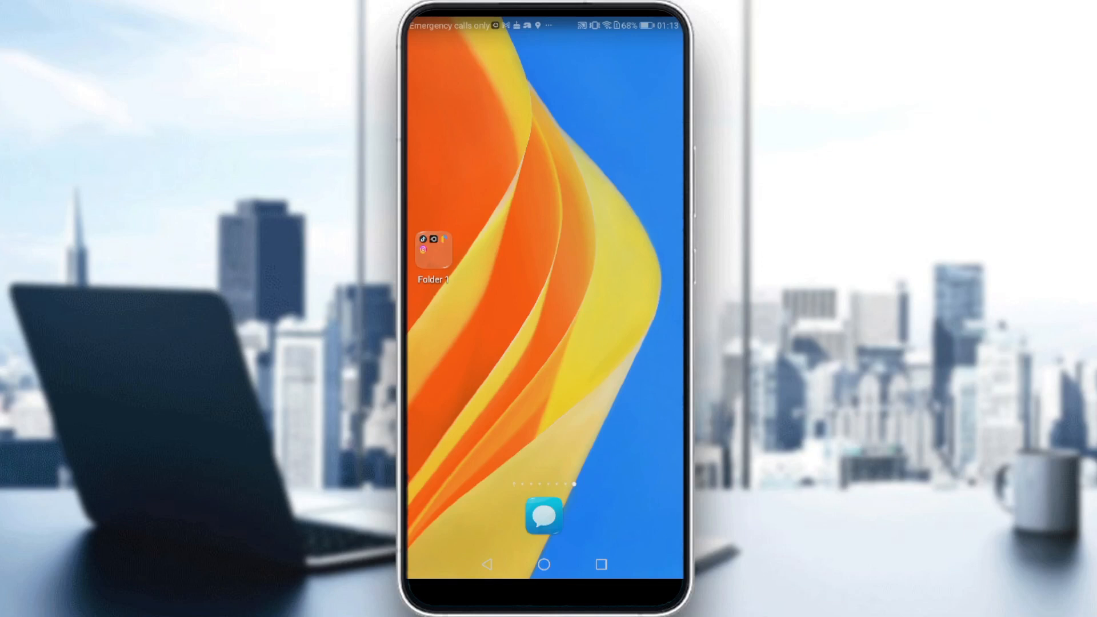
- Open Folder 1 on the home screen and launch the Instagram app
{"action": "left_click", "coordinate": [429, 251]}
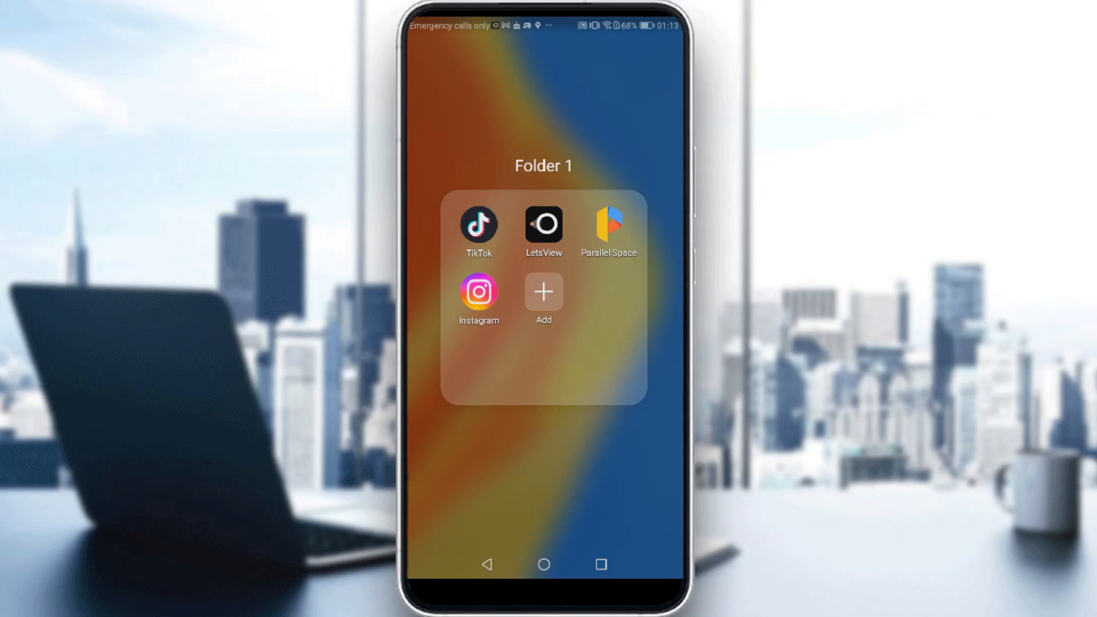
{"action": "left_click", "coordinate": [478, 293]}
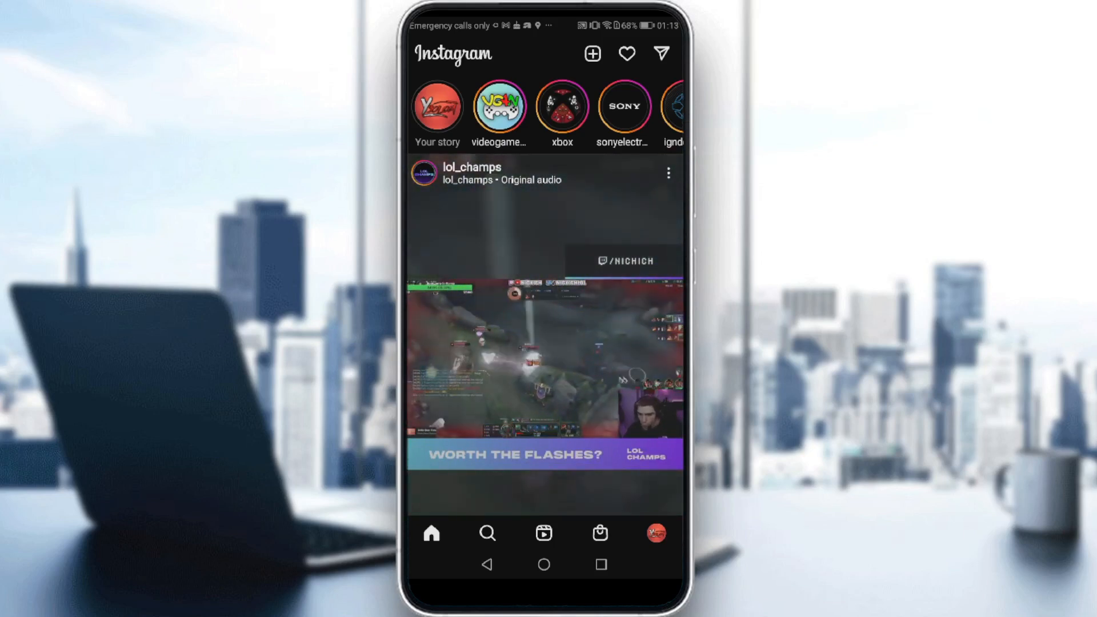
- Search 'messi' on the explore page and open the leomessi account
{"action": "left_click", "coordinate": [486, 533]}
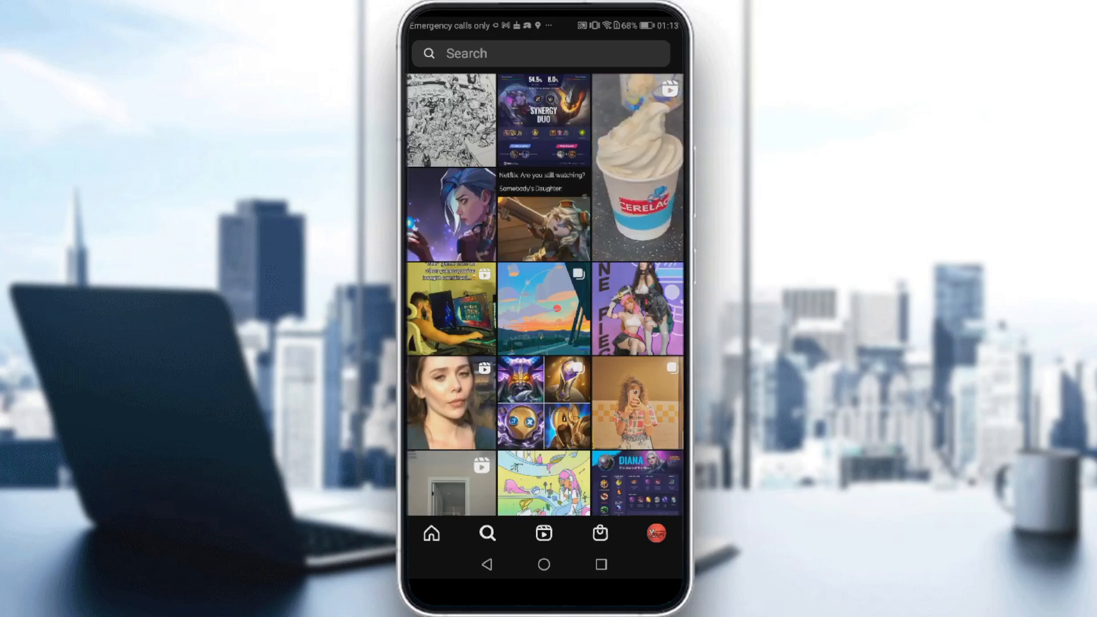
{"action": "left_click", "coordinate": [541, 53]}
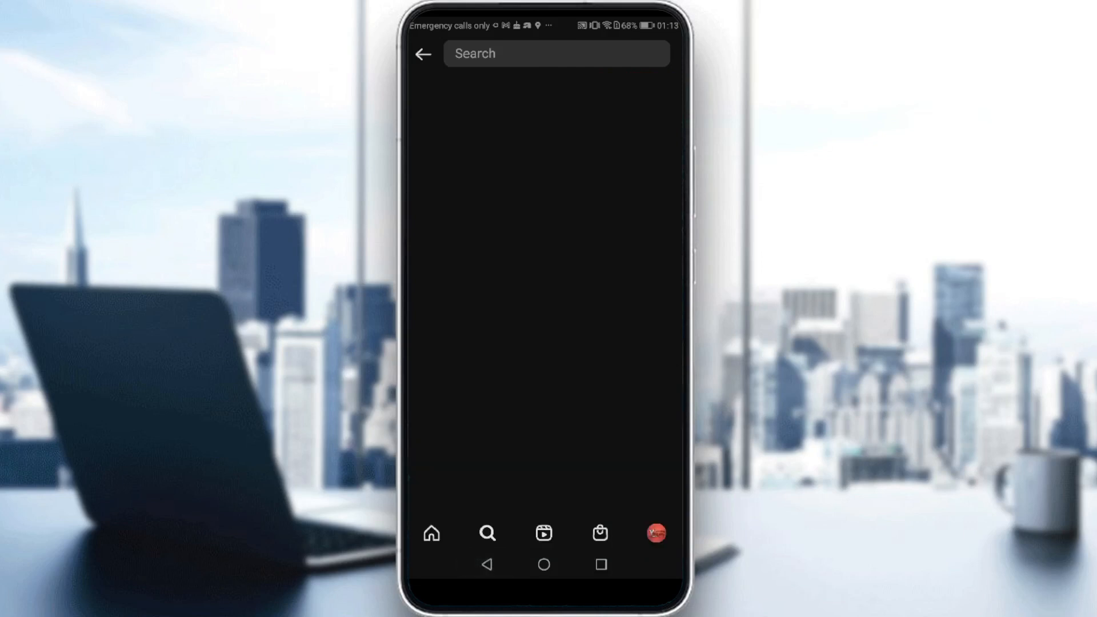
{"action": "left_click", "coordinate": [556, 53]}
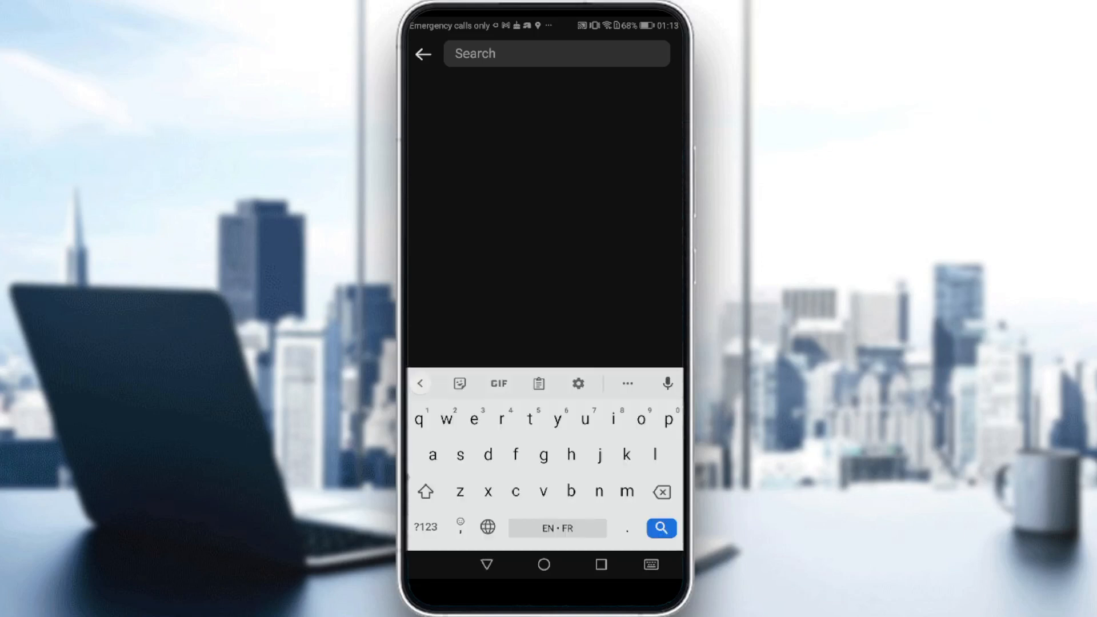
{"action": "type", "text": "messi"}
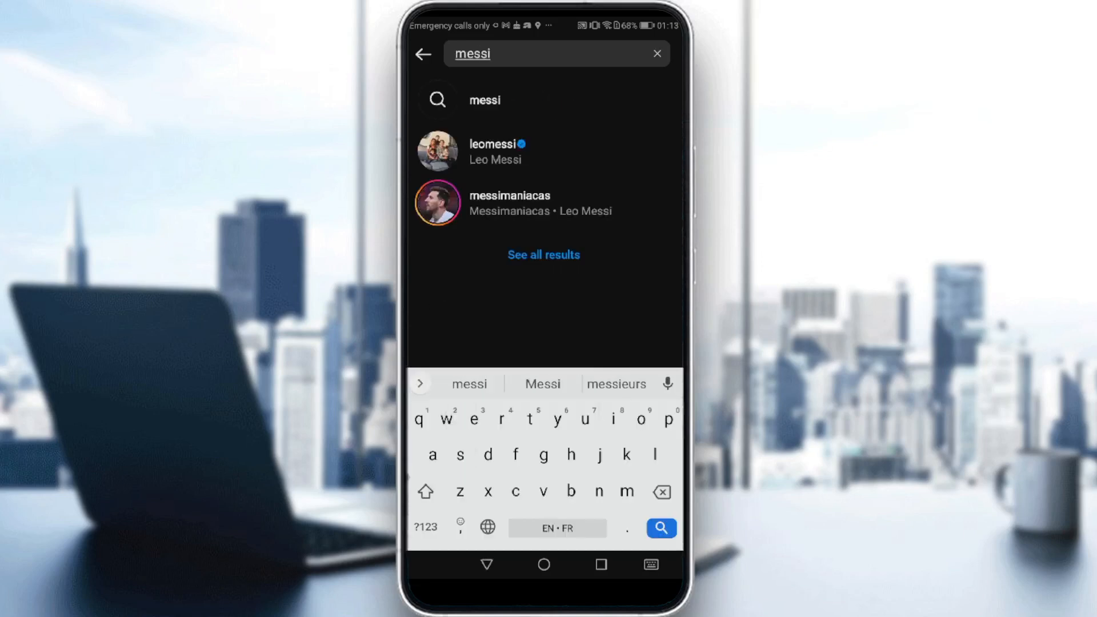
{"action": "left_click", "coordinate": [489, 148]}
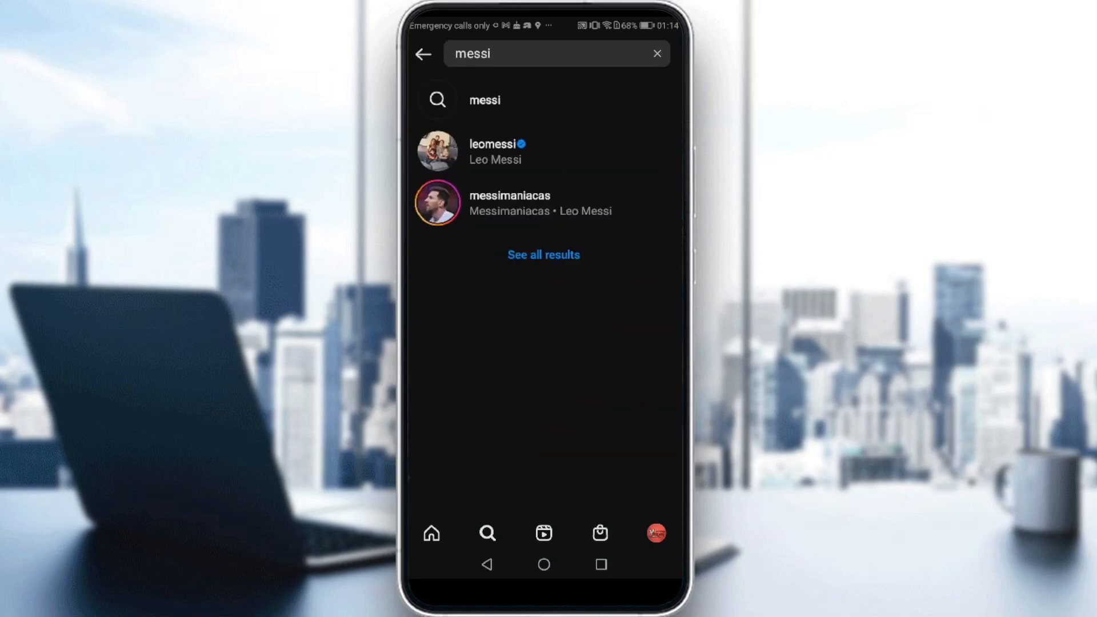
{"action": "left_click", "coordinate": [657, 54]}
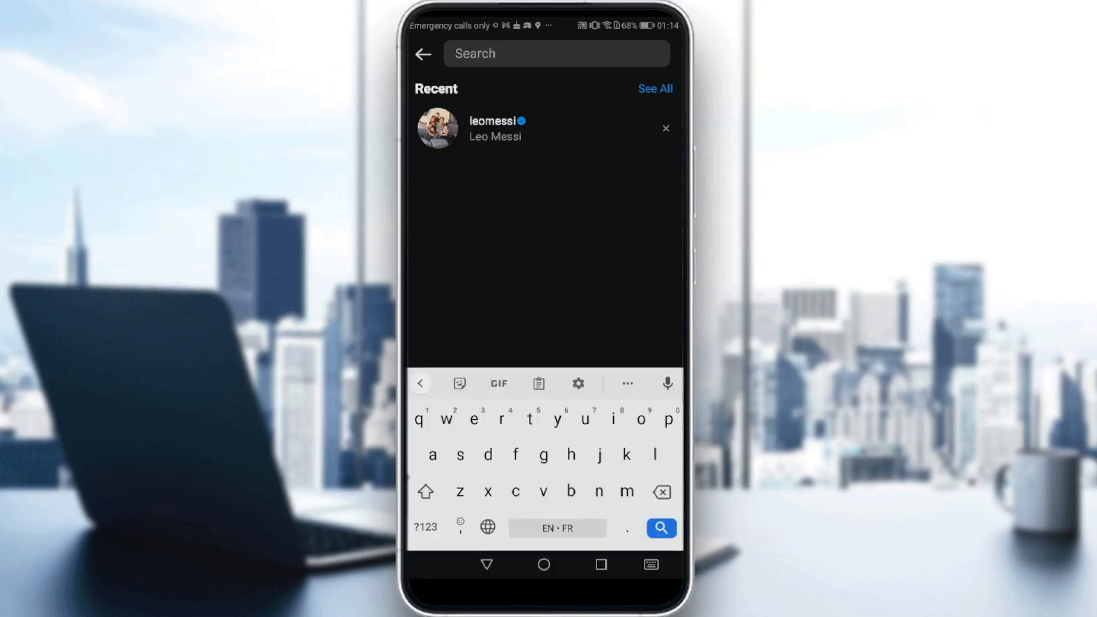
- Search 'c' and open the cristiano account, then start typing 'nem' for Neymar
{"action": "left_click", "coordinate": [424, 53]}
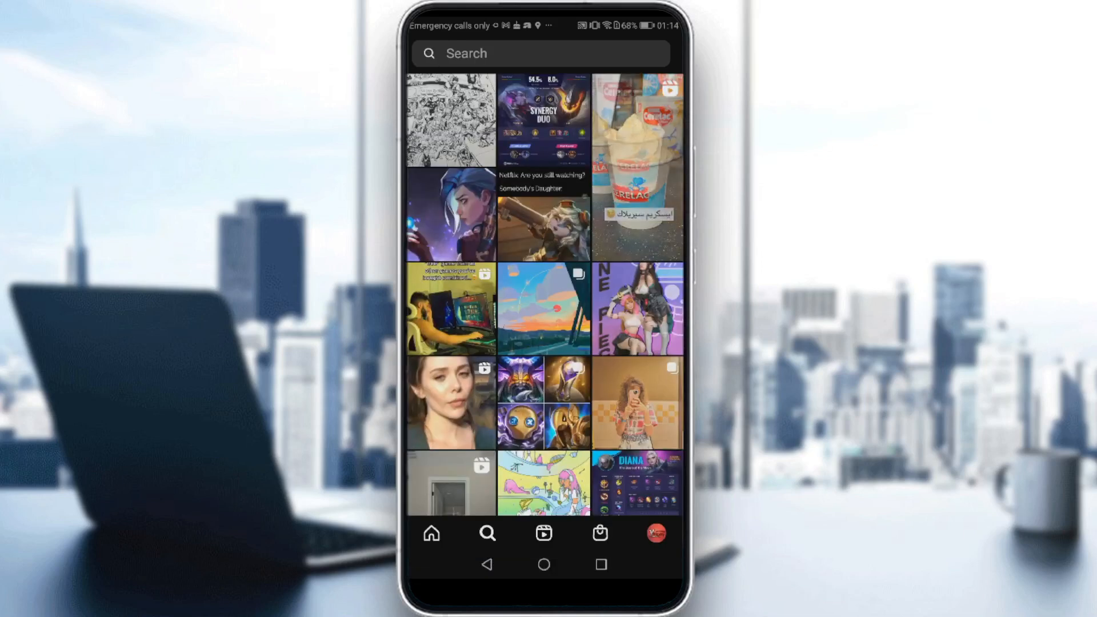
{"action": "type", "text": "crias"}
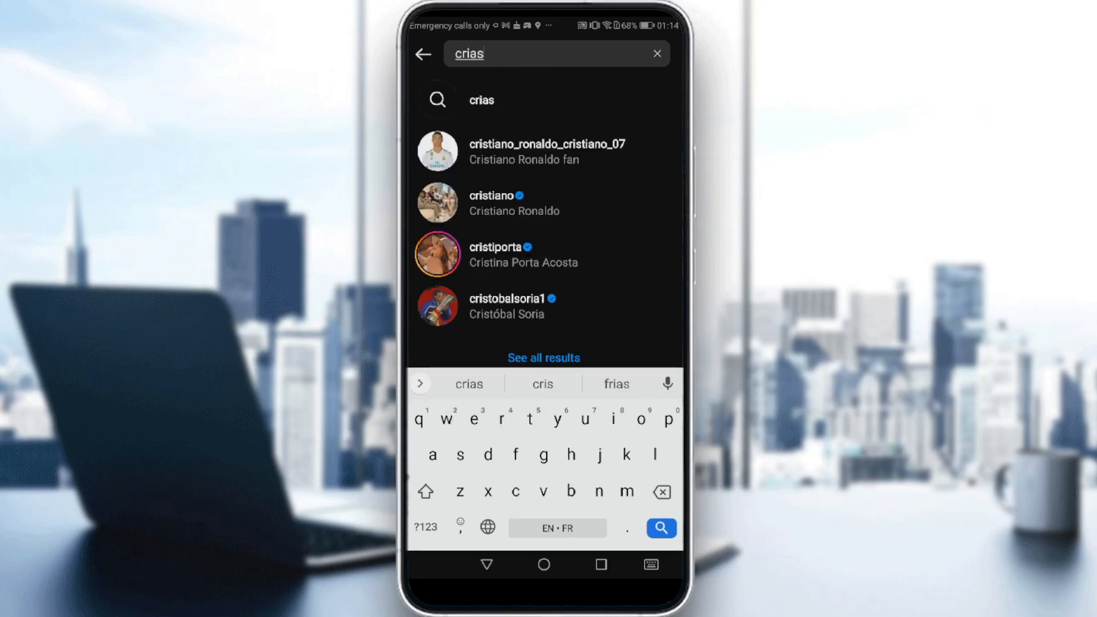
{"action": "left_click", "coordinate": [491, 203]}
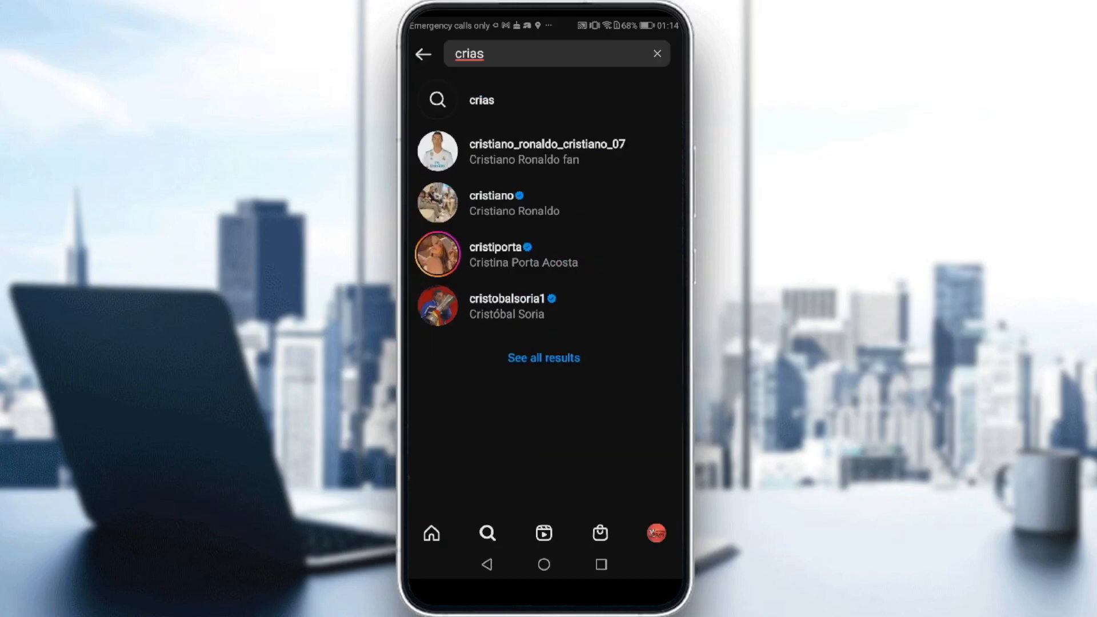
{"action": "left_click", "coordinate": [656, 54]}
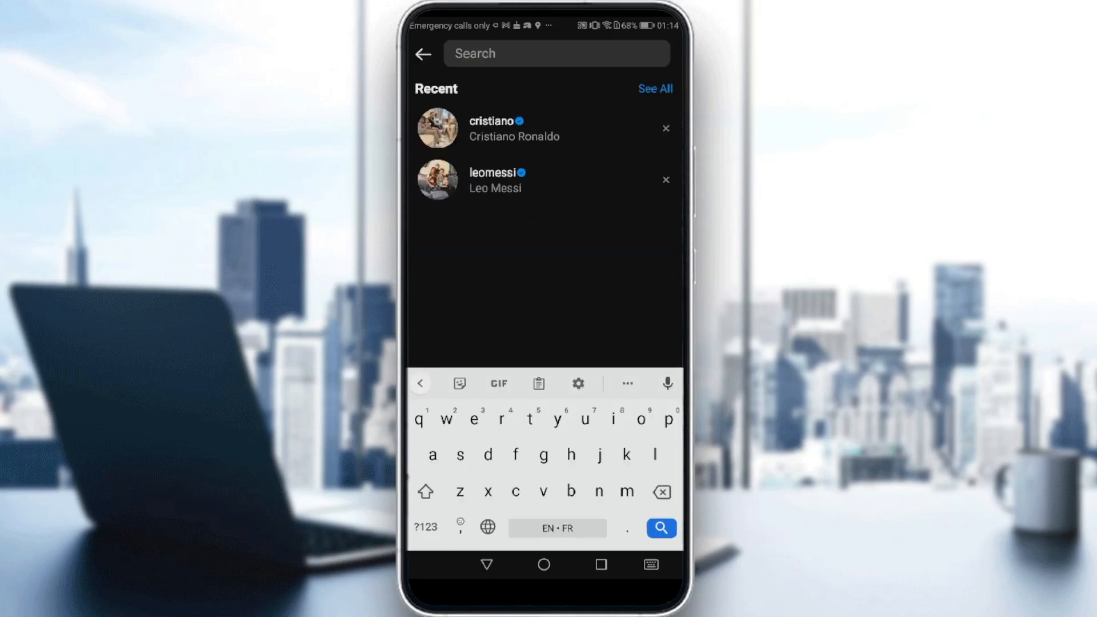
{"action": "type", "text": "nemar"}
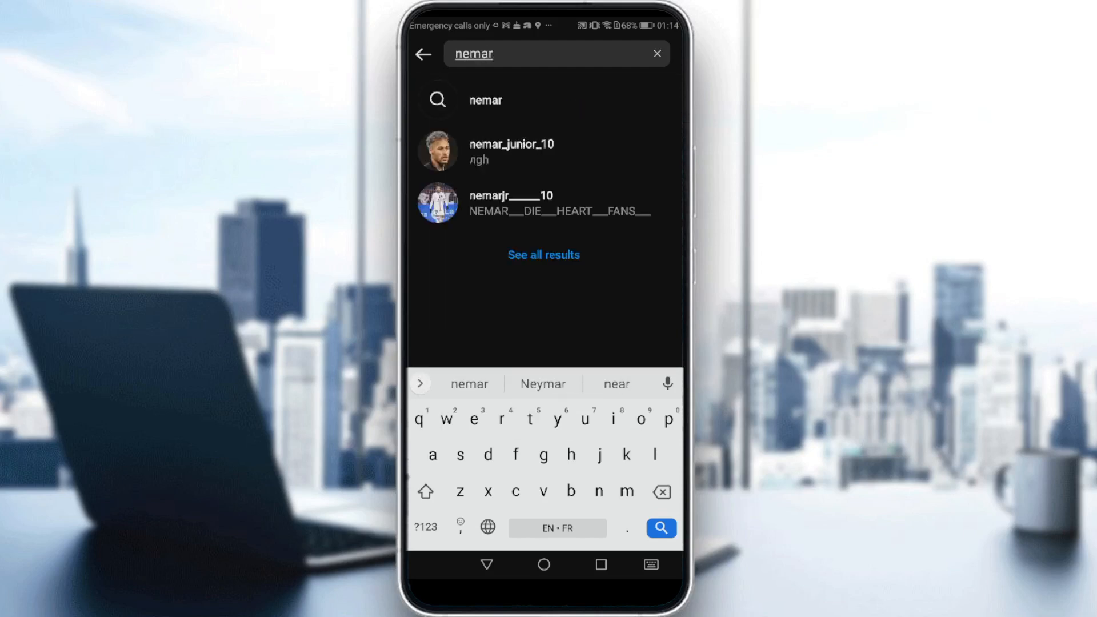
{"action": "key", "text": "Backspace"}
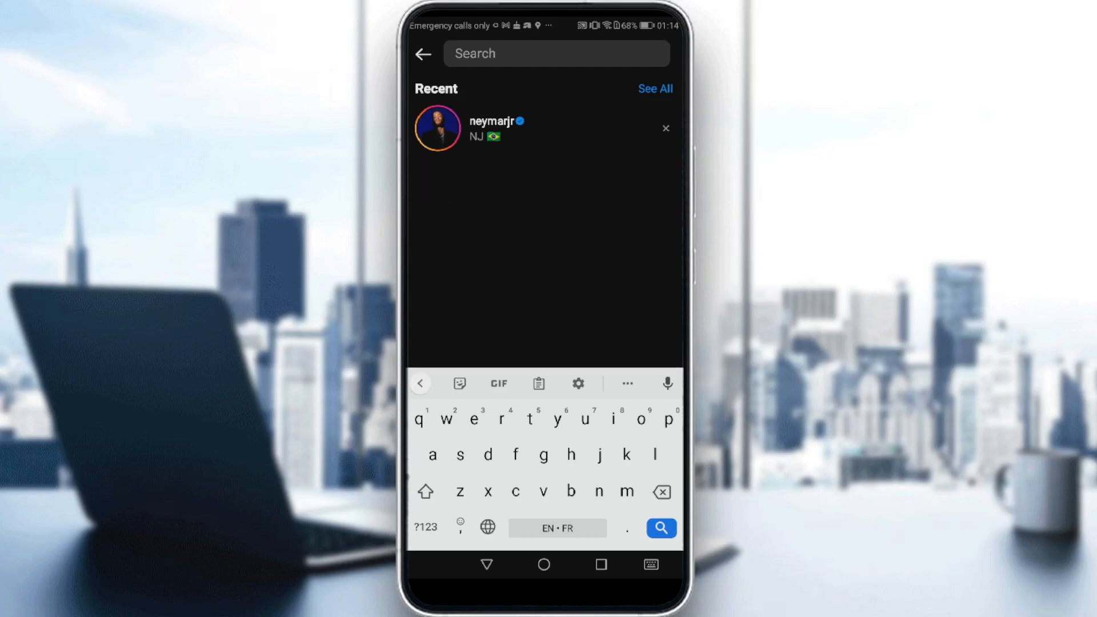
- Remove neymarjr from recent searches, search 'leo', then start a new search
{"action": "left_click", "coordinate": [665, 128]}
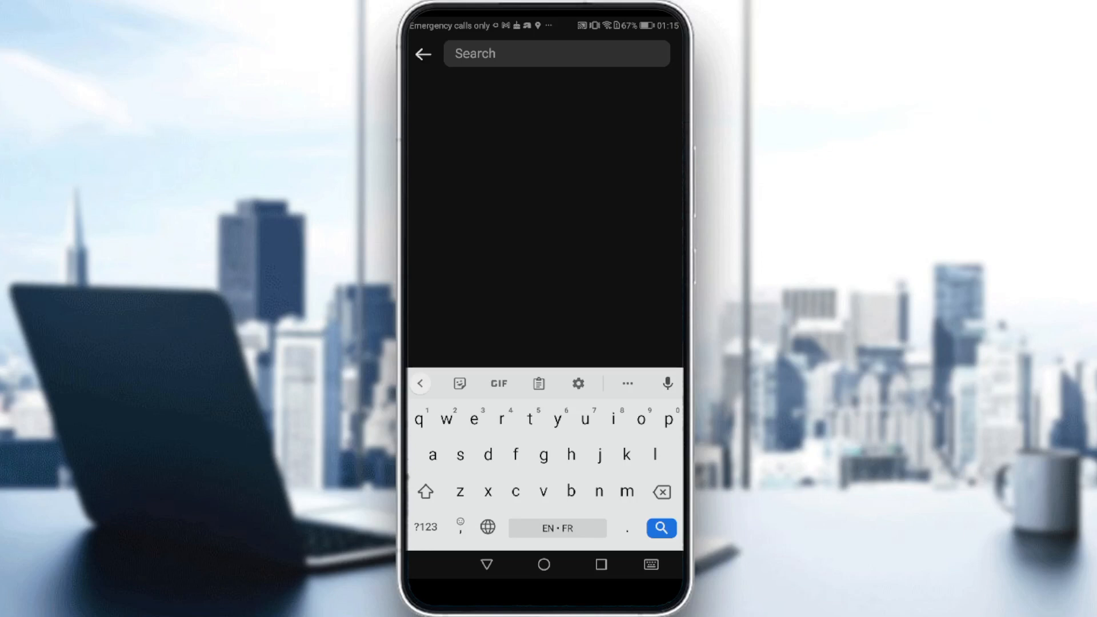
{"action": "type", "text": "leo"}
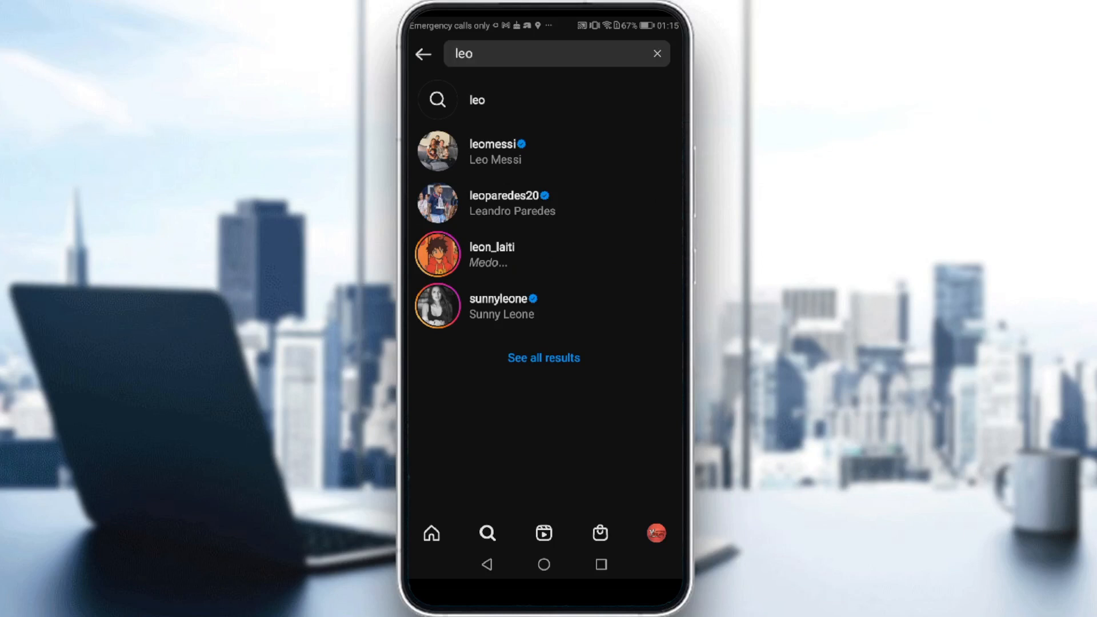
{"action": "left_click", "coordinate": [656, 53]}
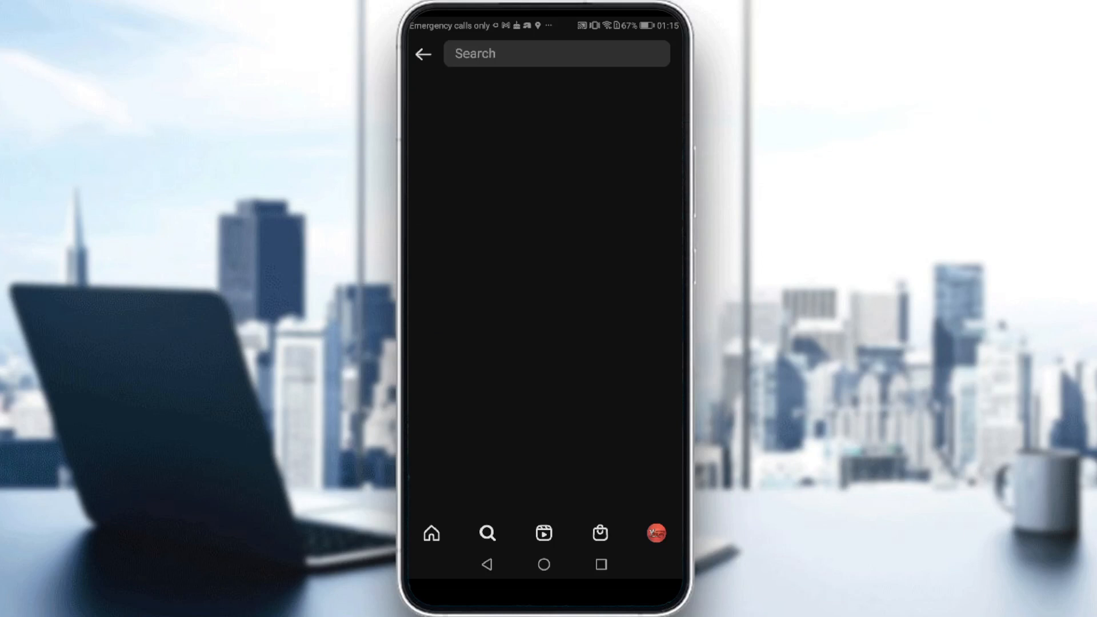
{"action": "left_click", "coordinate": [556, 53]}
{"action": "type", "text": "m"}
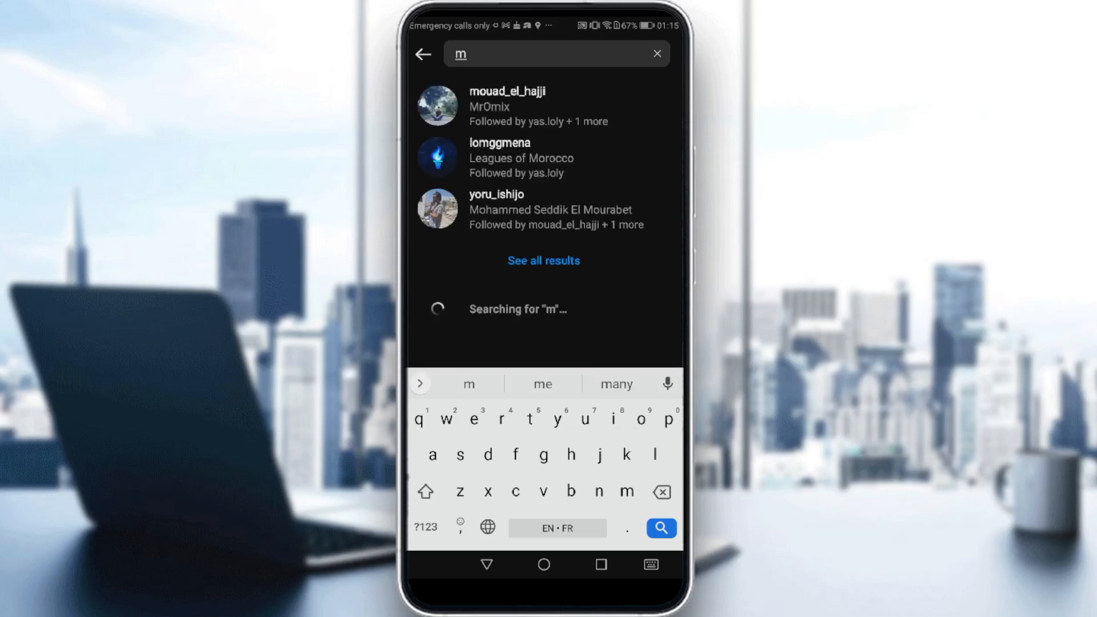
- Complete the 'mba' search and open the k.mbappe account
{"action": "type", "text": "ba"}
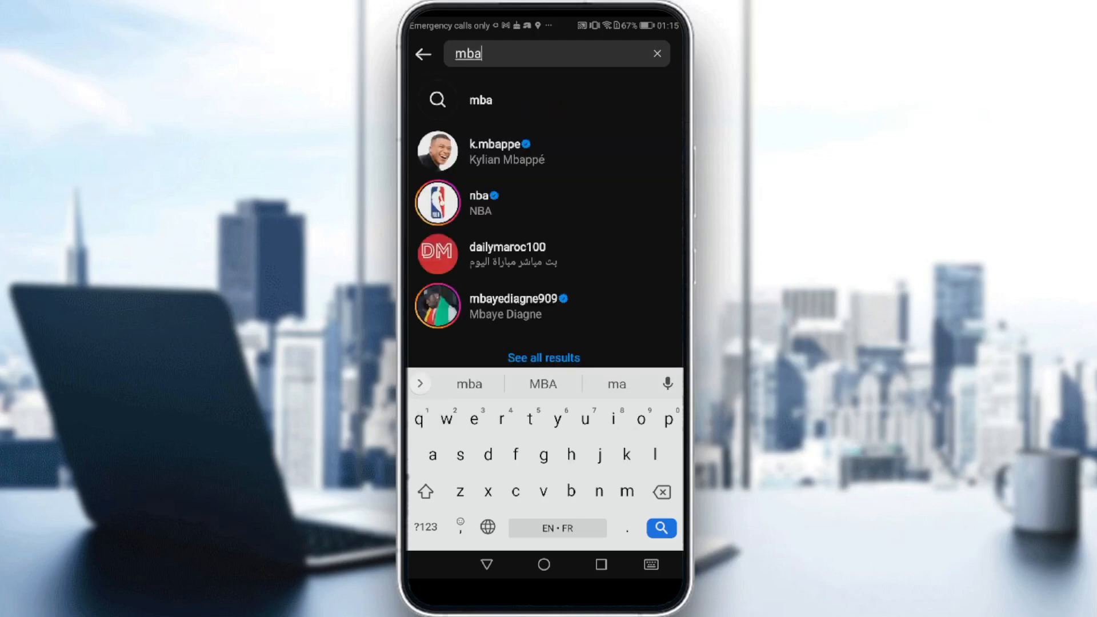
{"action": "left_click", "coordinate": [498, 144]}
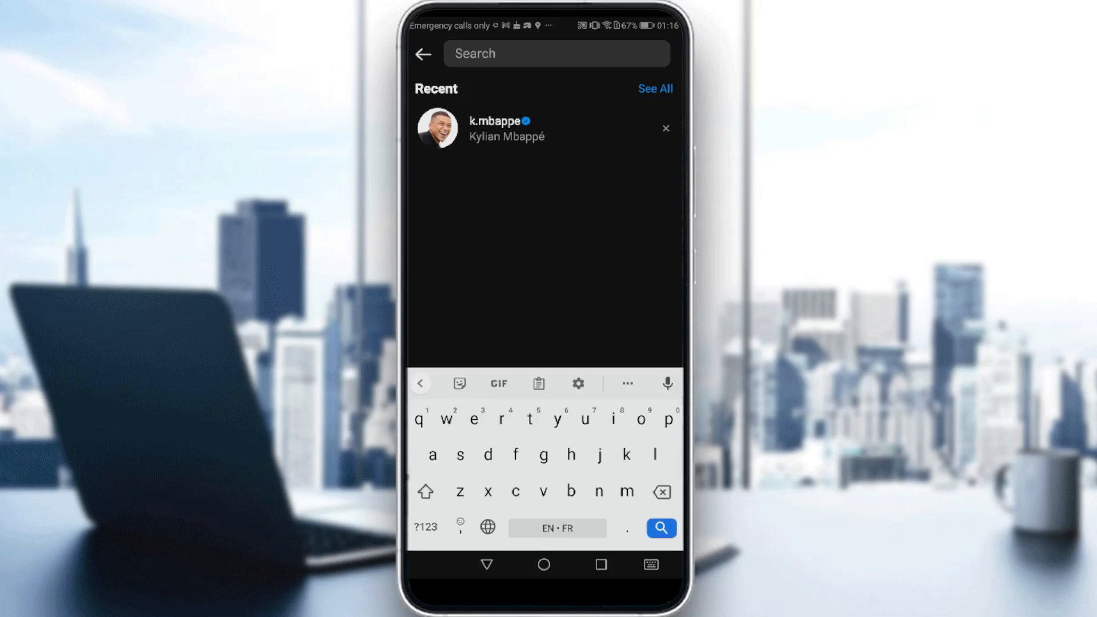
- Search 'a', open leaguearabia, and view the full search history list
{"action": "type", "text": "a"}
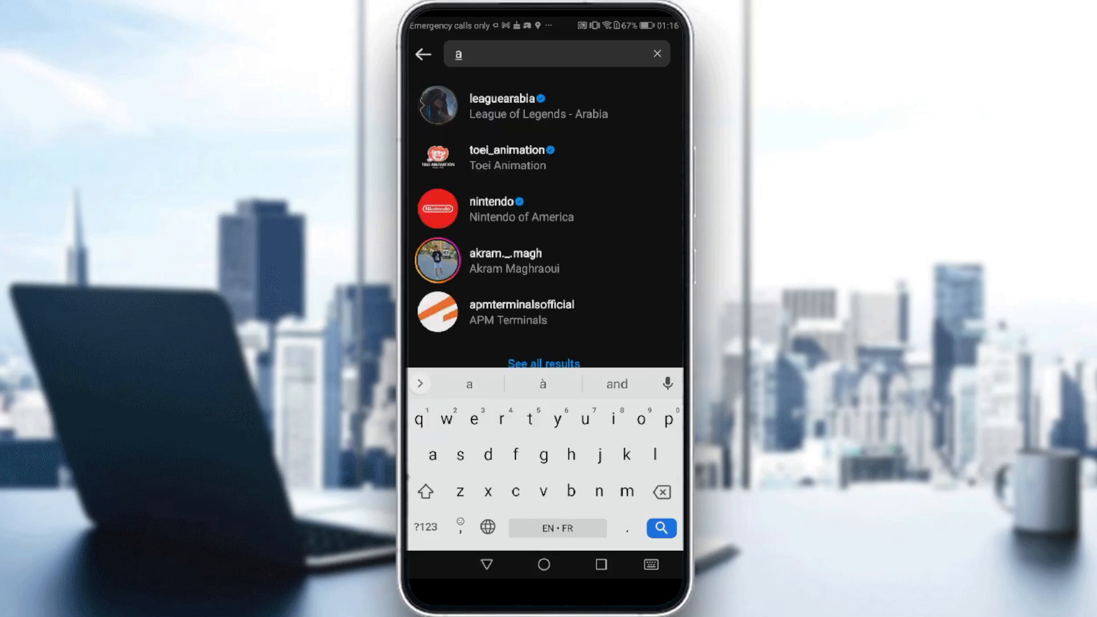
{"action": "left_click", "coordinate": [508, 106]}
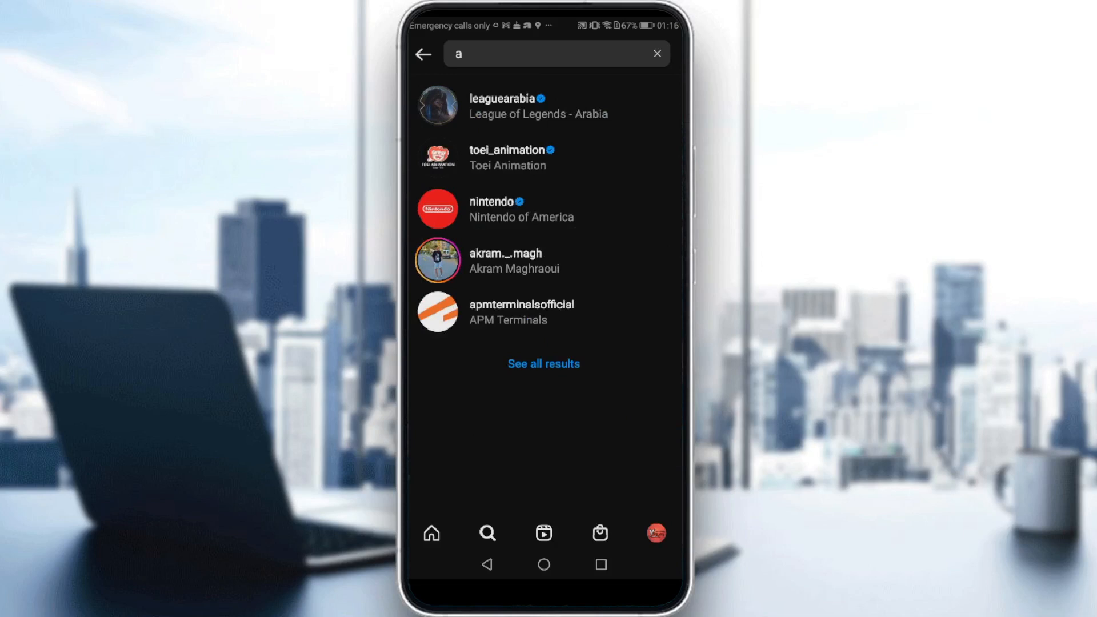
{"action": "left_click", "coordinate": [657, 52]}
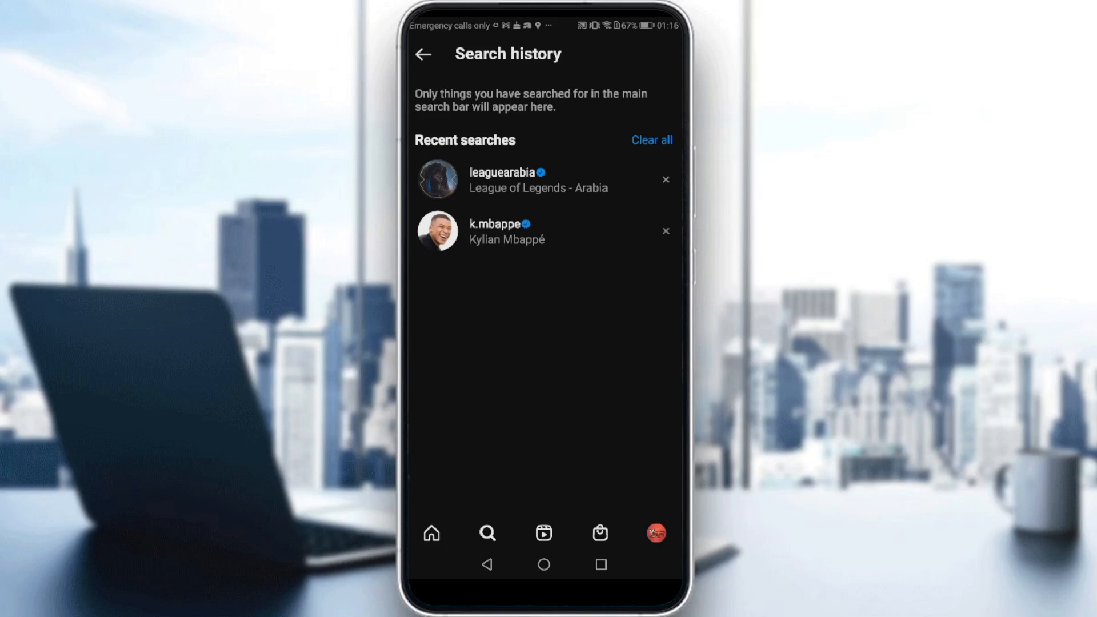
- Clear all history entries (leaguearabia, k.mbappe) and go back from the page
{"action": "left_click", "coordinate": [652, 140]}
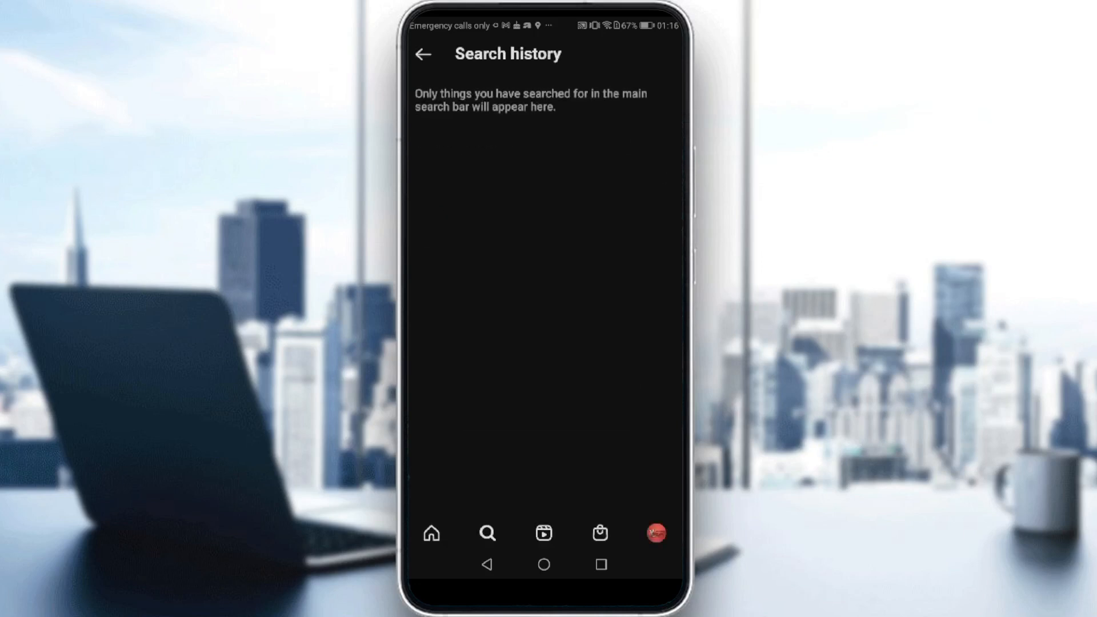
{"action": "left_click", "coordinate": [423, 55]}
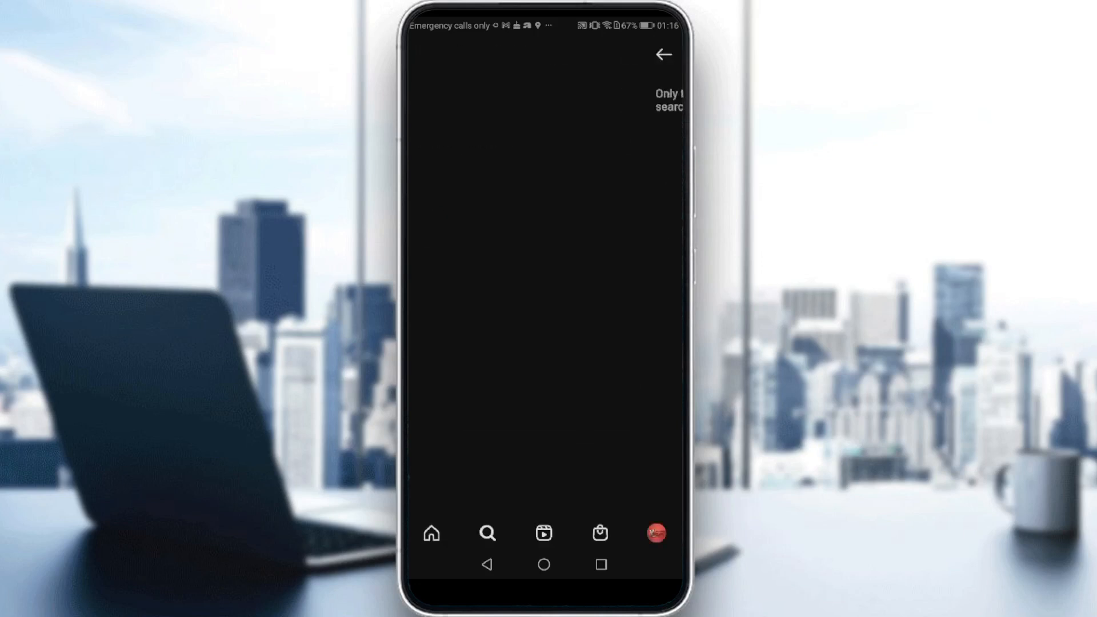